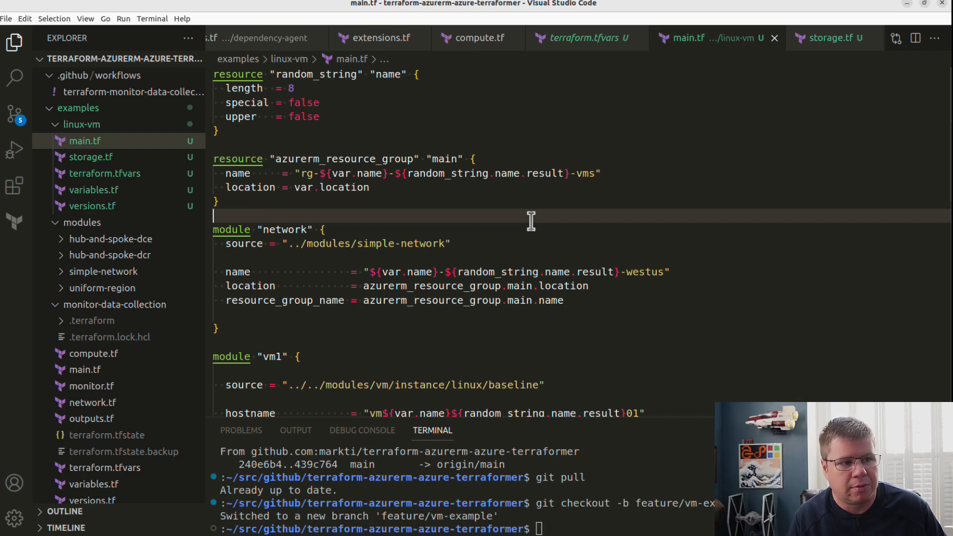
Add depends_on = [module.network] at the end of the vm1 module block.
scroll("down", 3)
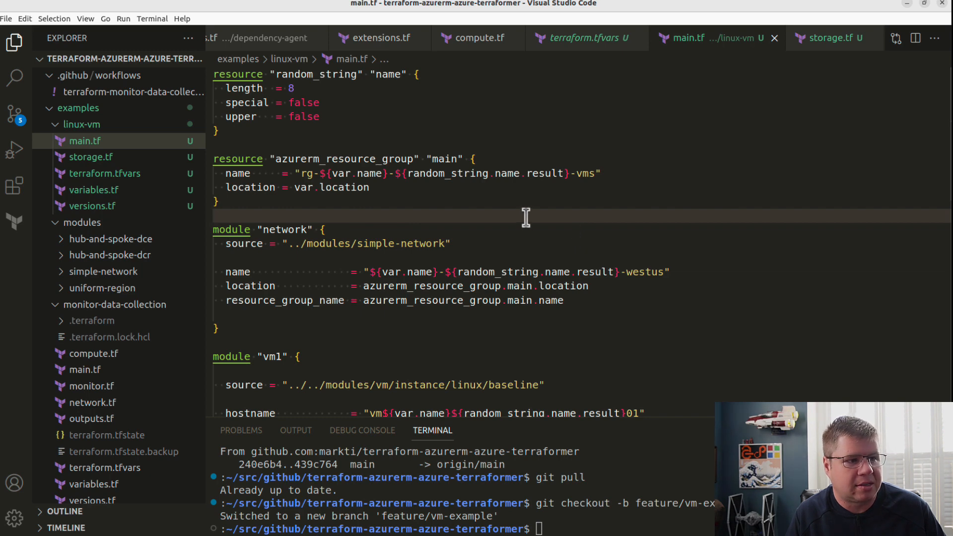
scroll("down", 3)
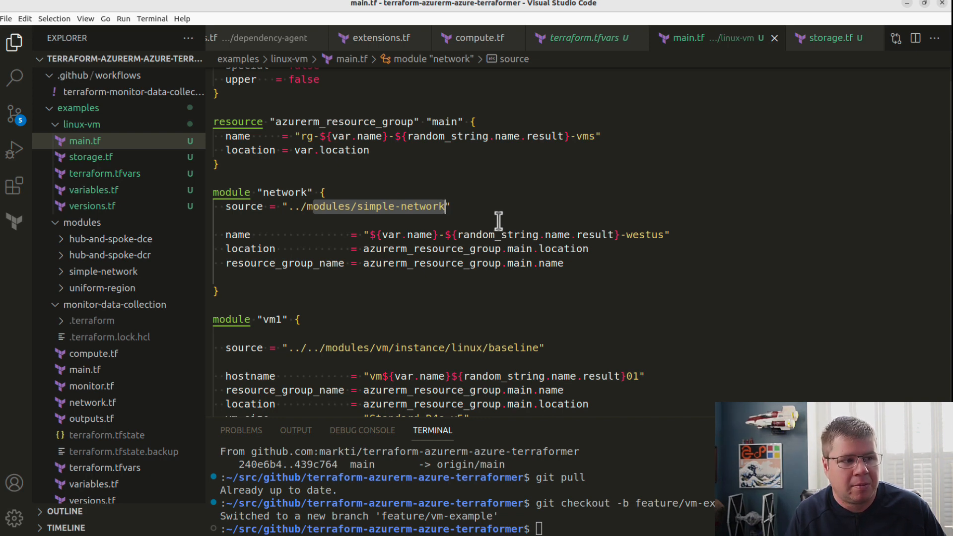
mouse_move(416, 335)
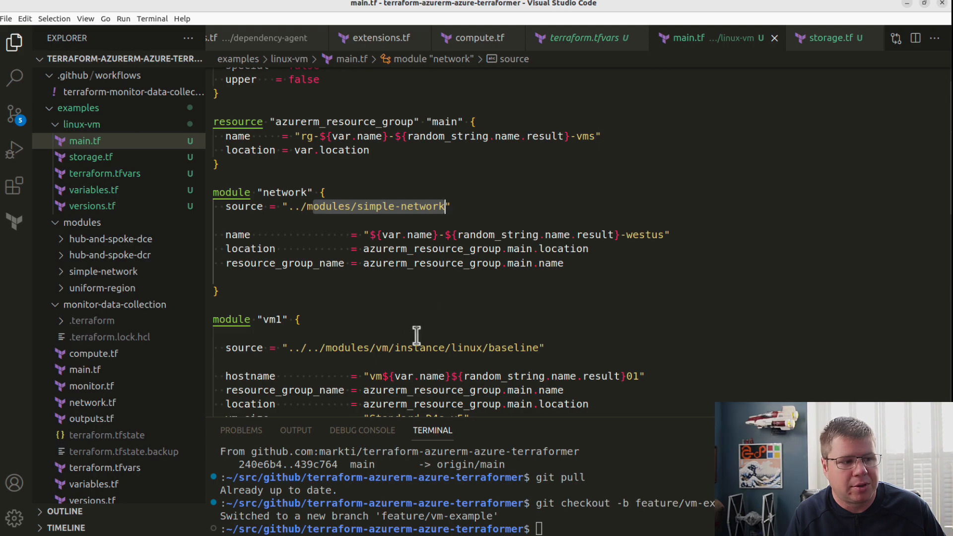
scroll("down", 3)
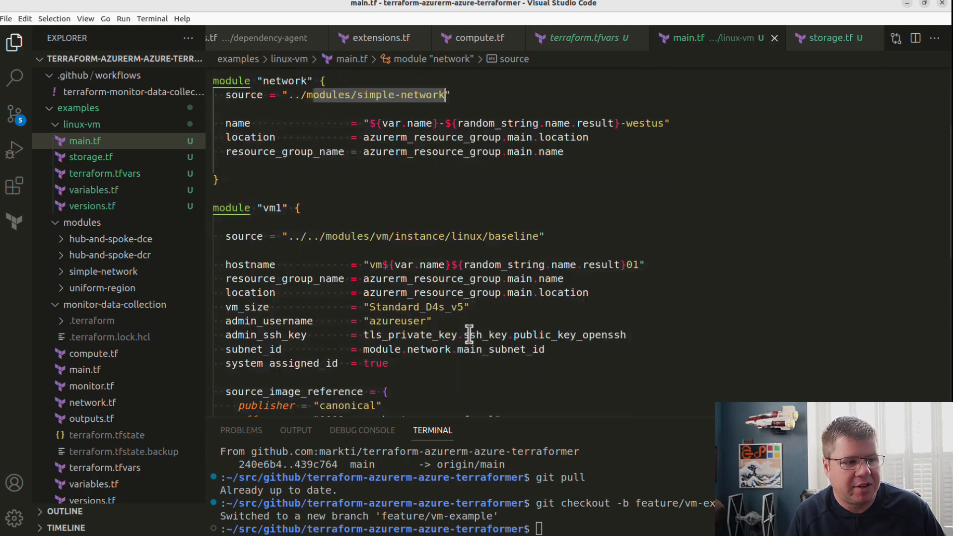
scroll("down", 3)
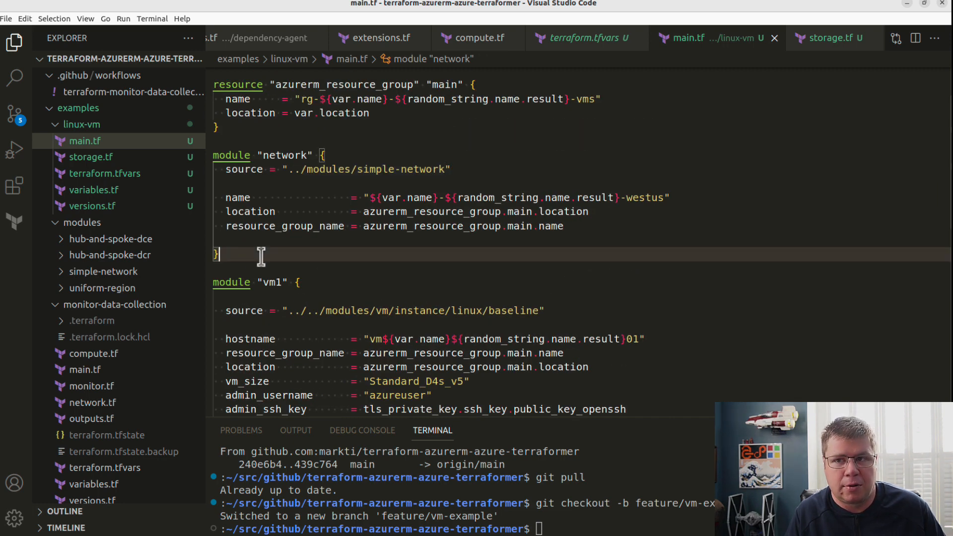
mouse_move(342, 297)
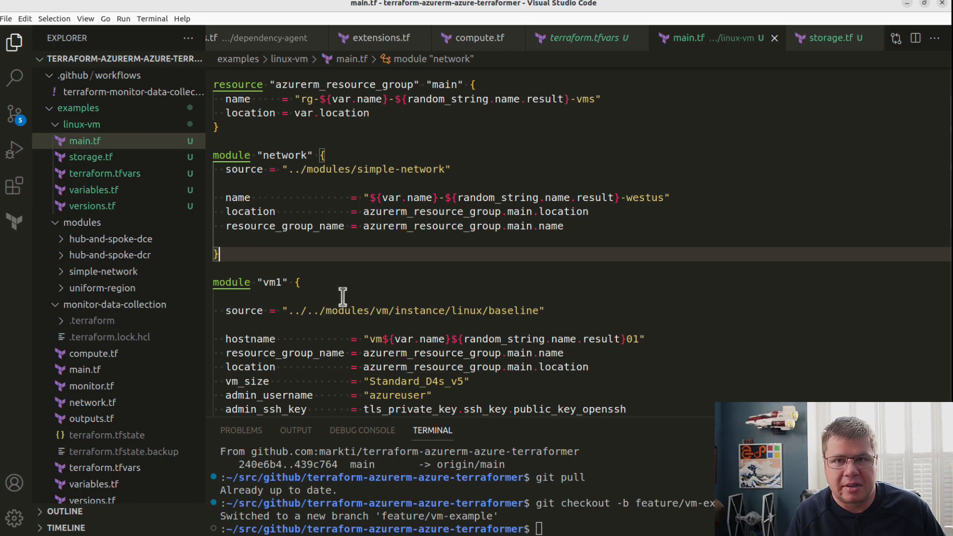
mouse_move(281, 255)
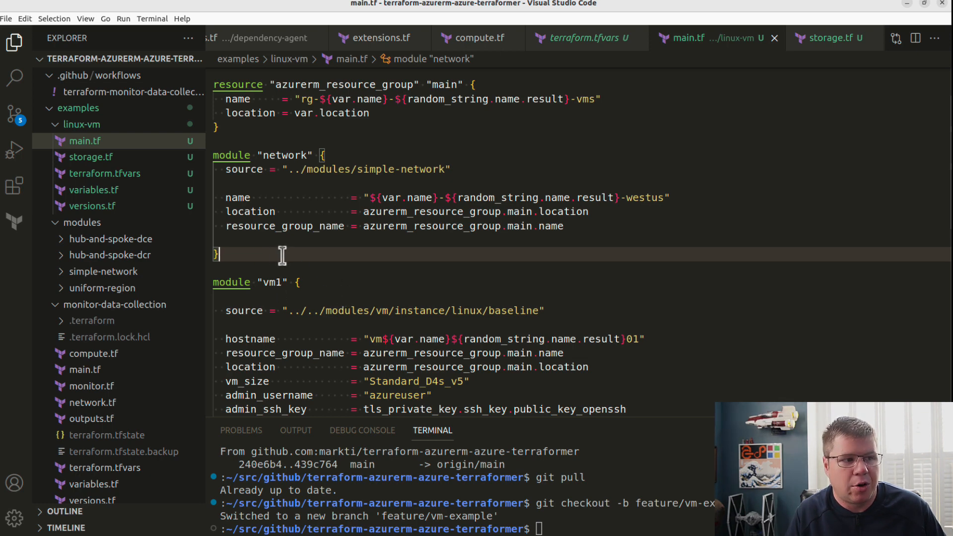
mouse_move(322, 303)
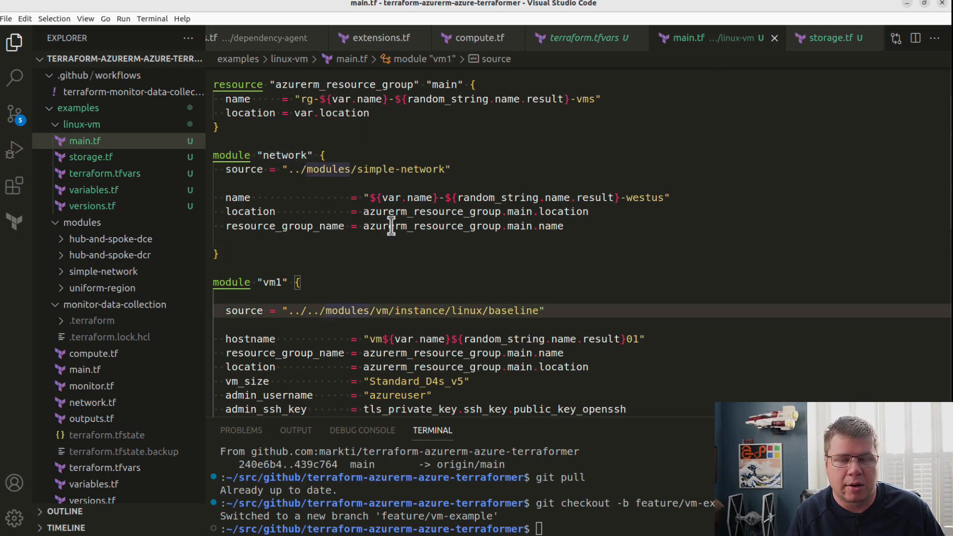
scroll("down", 3)
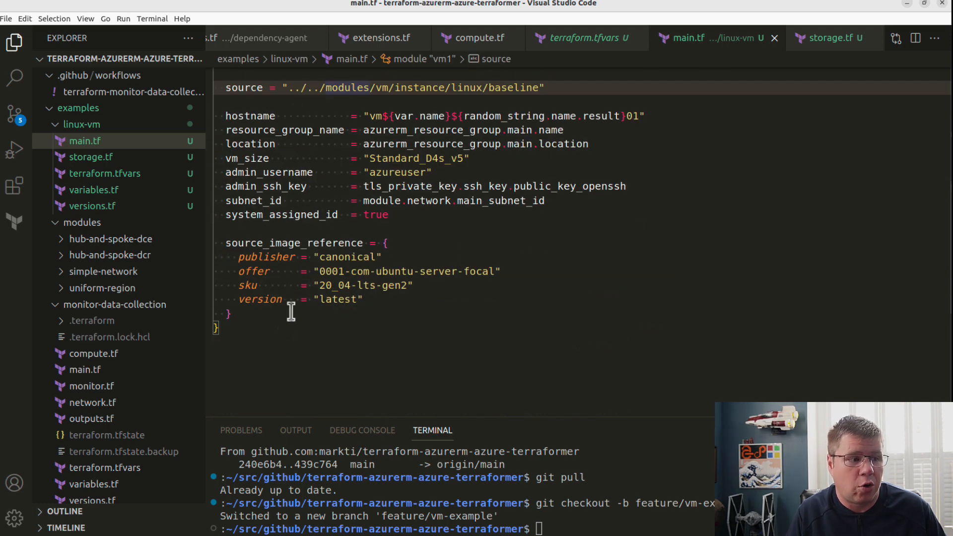
type("depends_on = [ module ]")
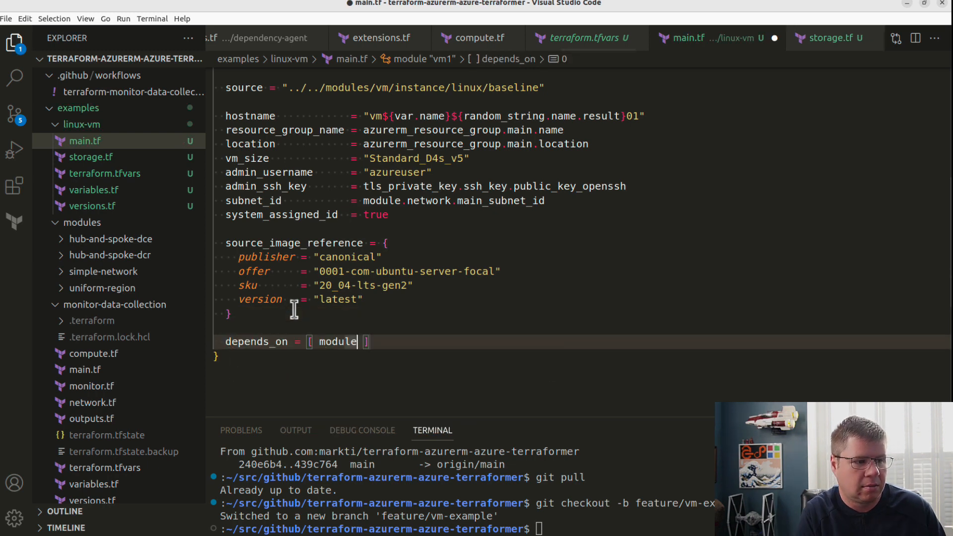
type(".nmetwork")
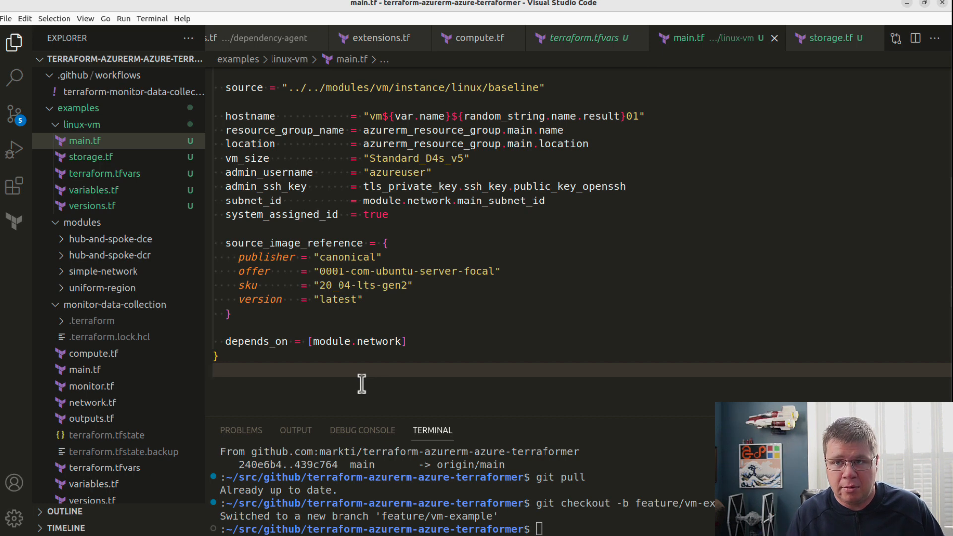
left_click(219, 370)
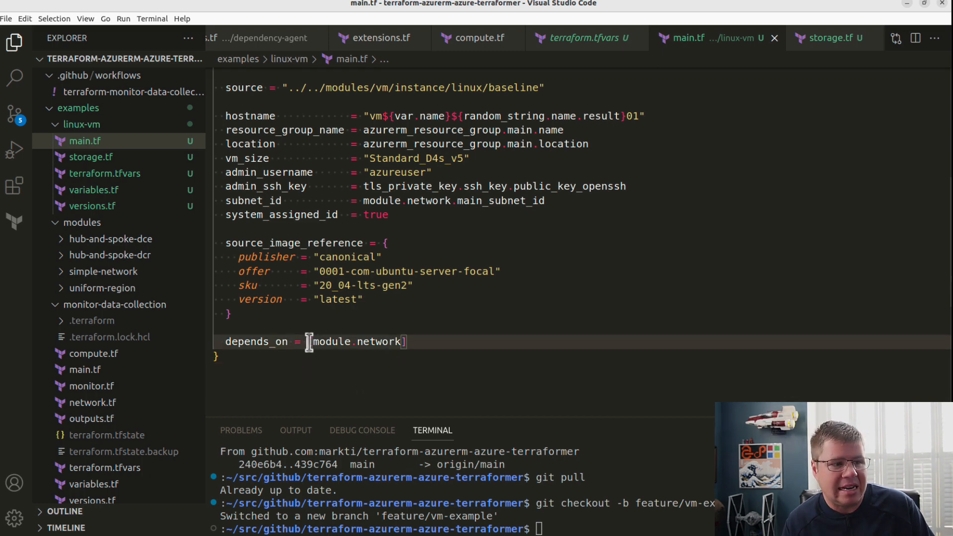
double_click(358, 341)
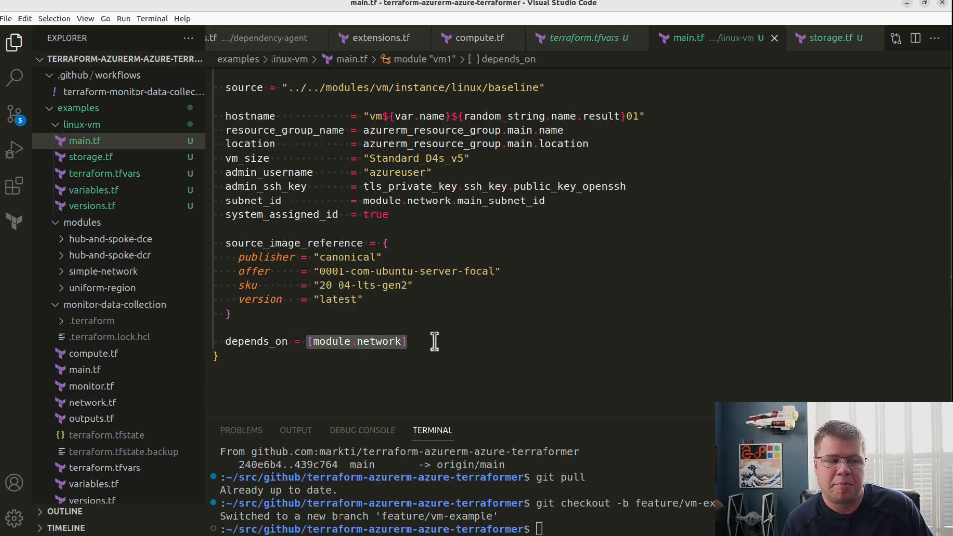
mouse_move(404, 201)
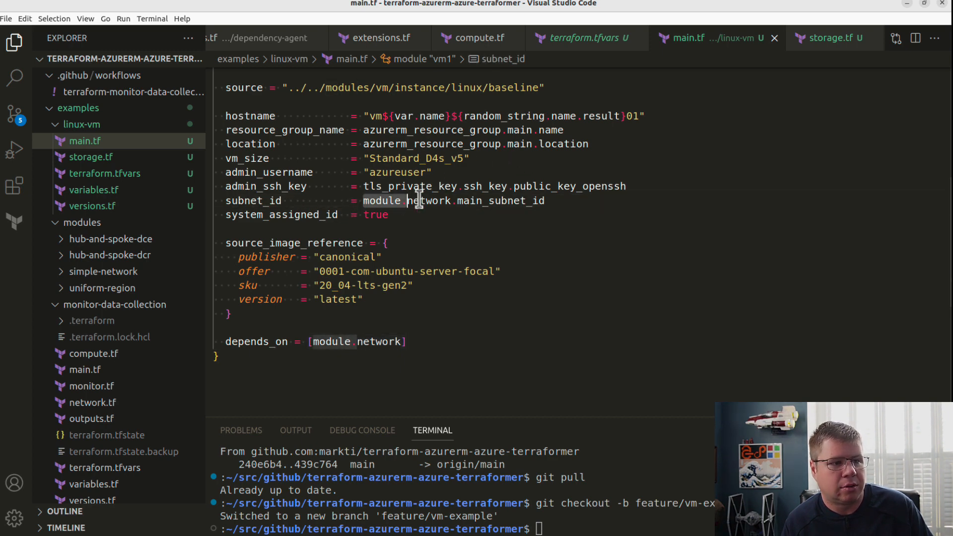
double_click(431, 200)
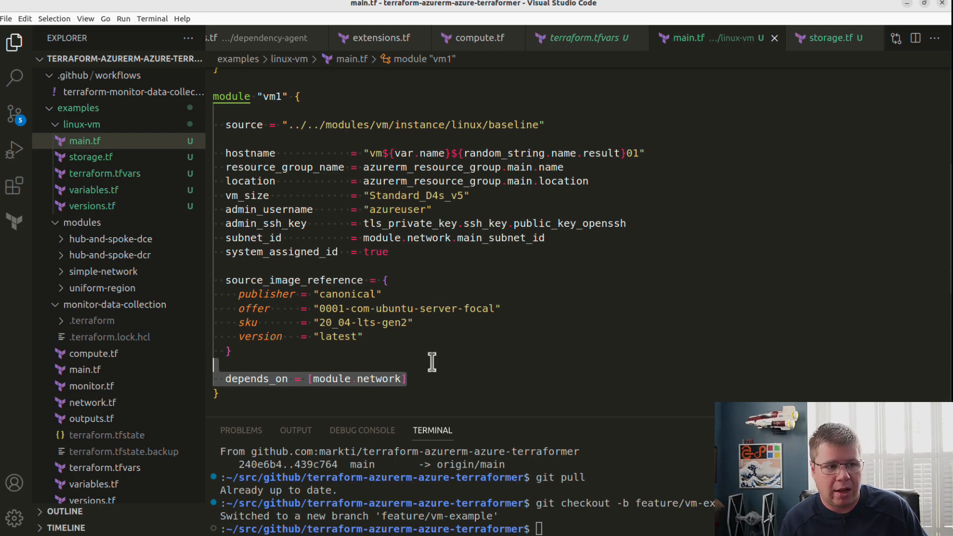
mouse_move(380, 355)
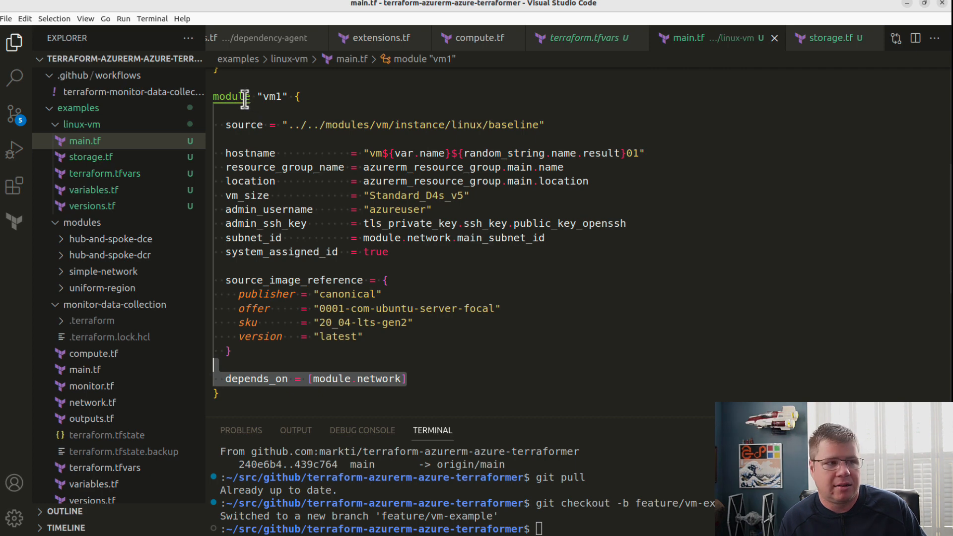
mouse_move(255, 152)
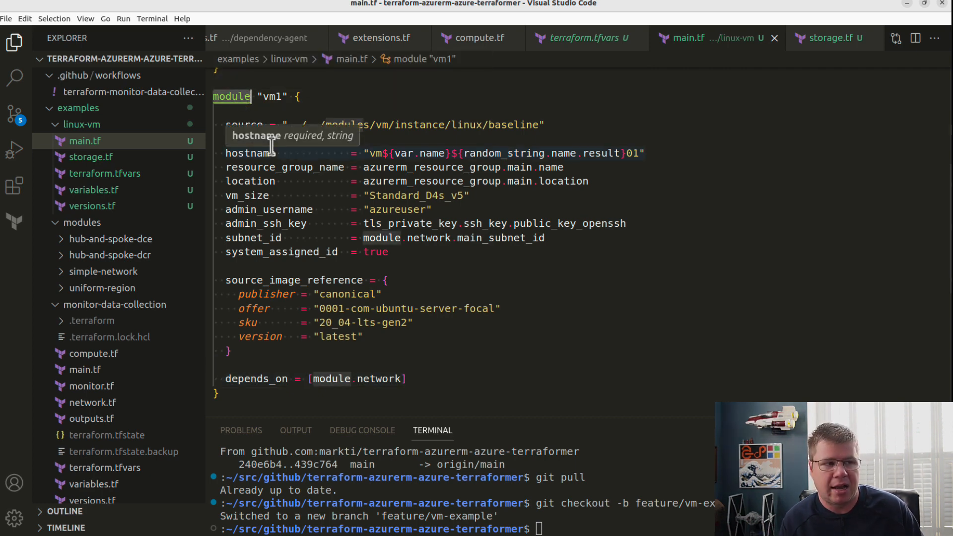
mouse_move(371, 237)
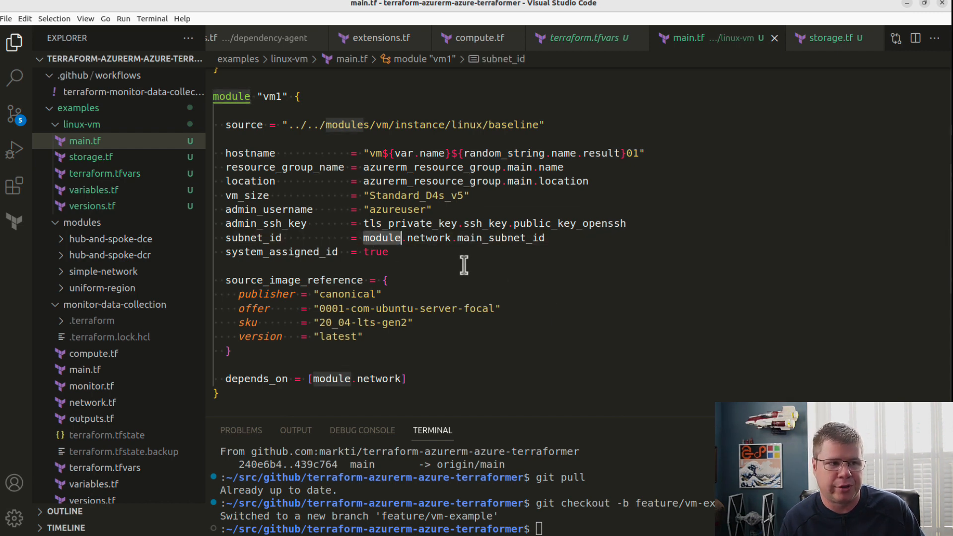
mouse_move(412, 181)
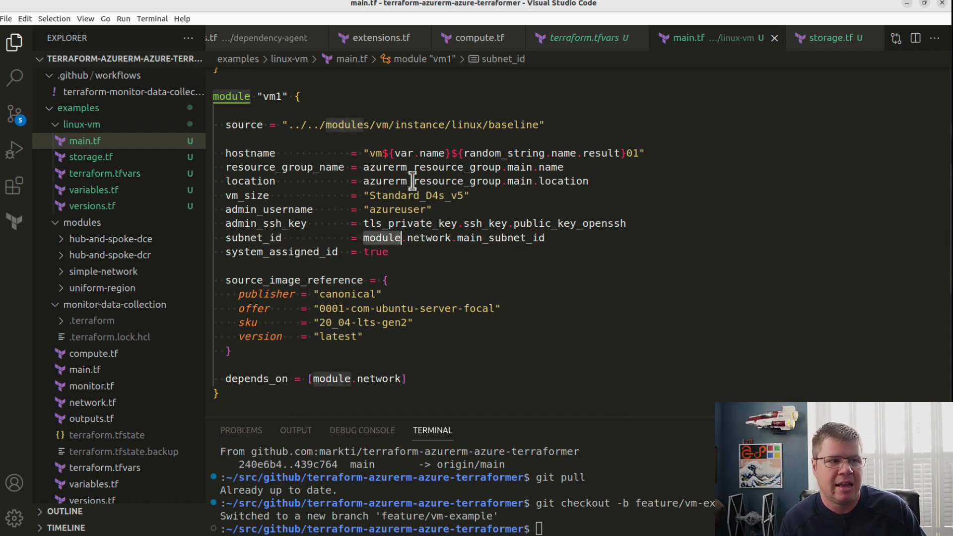
mouse_move(517, 185)
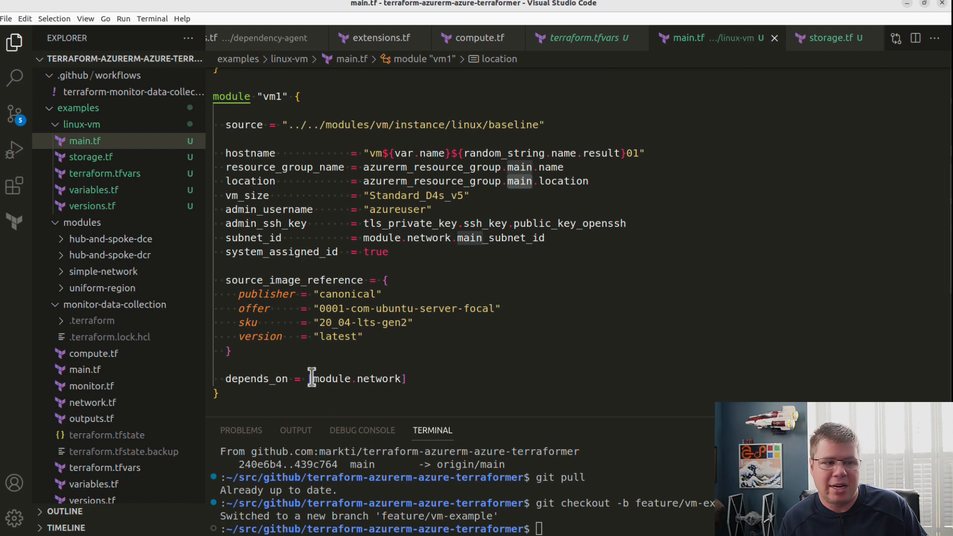
mouse_move(332, 378)
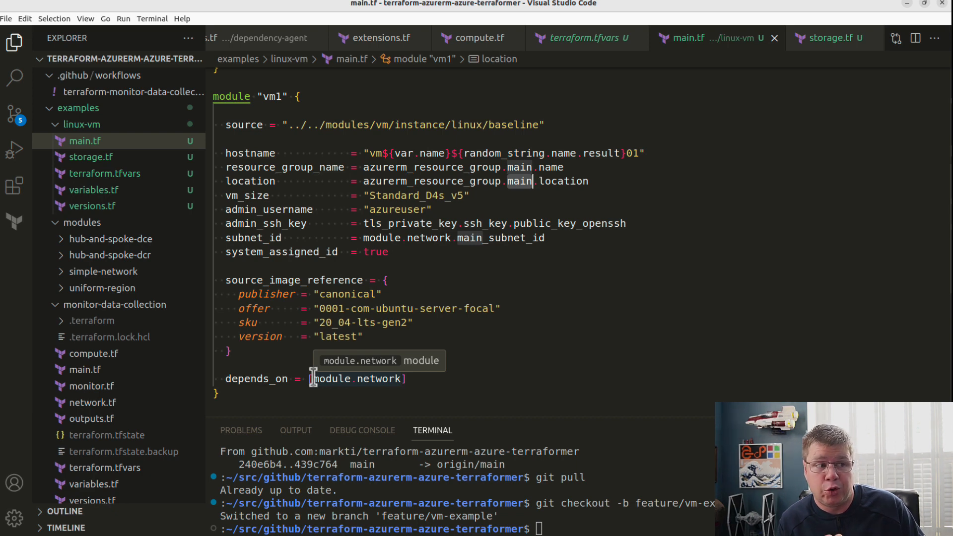
mouse_move(252, 149)
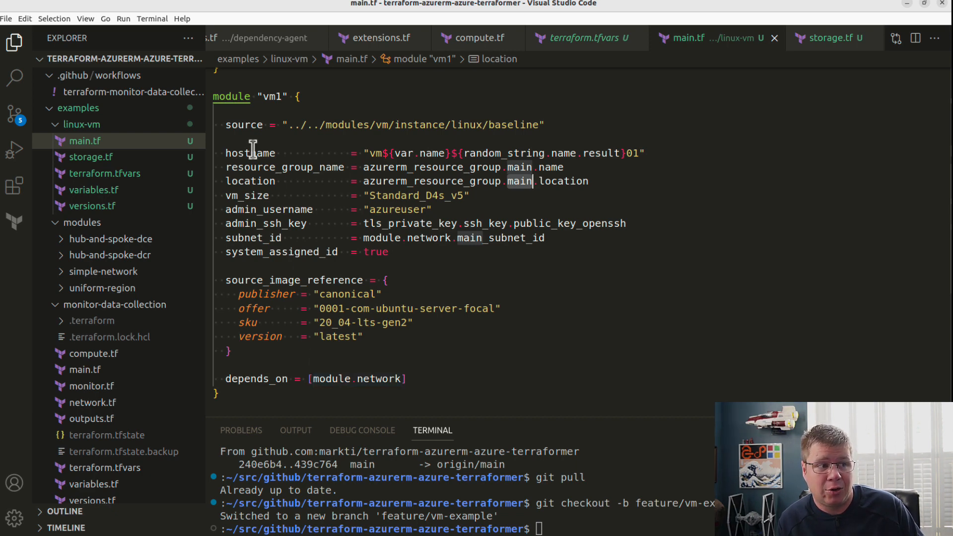
mouse_move(431, 238)
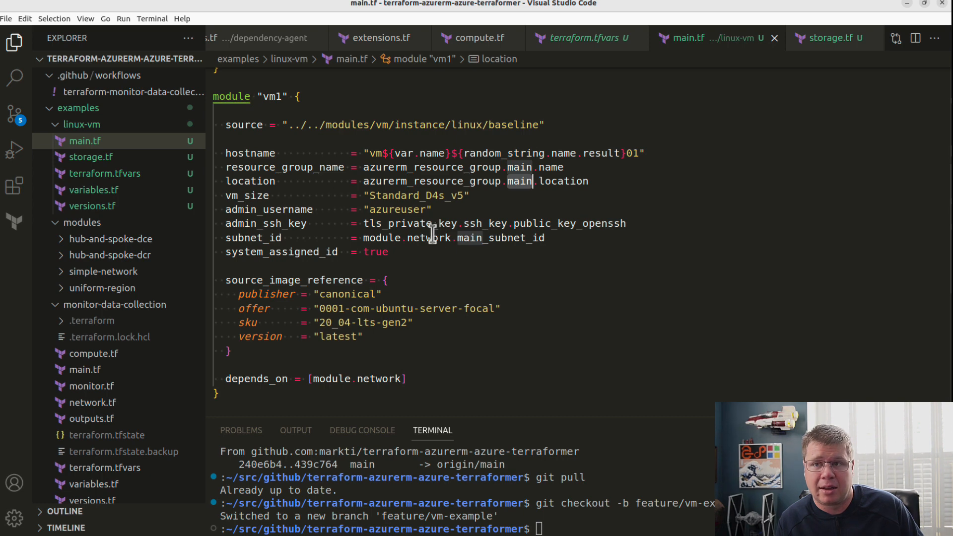
mouse_move(523, 367)
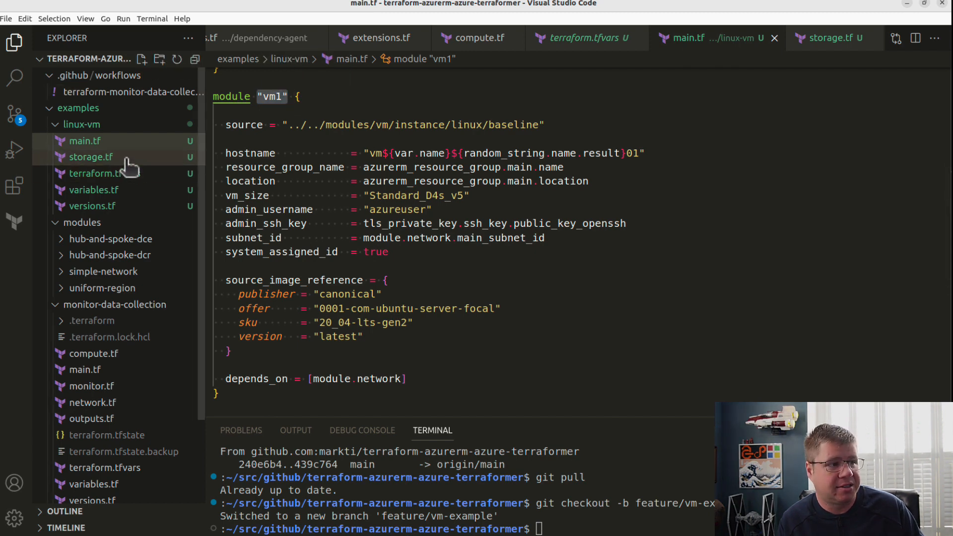
left_click(90, 157)
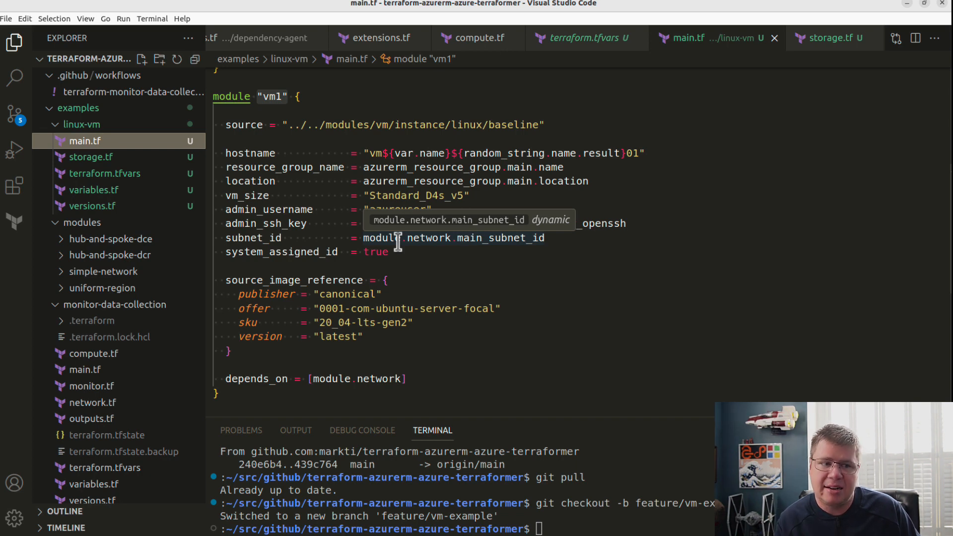
mouse_move(330, 379)
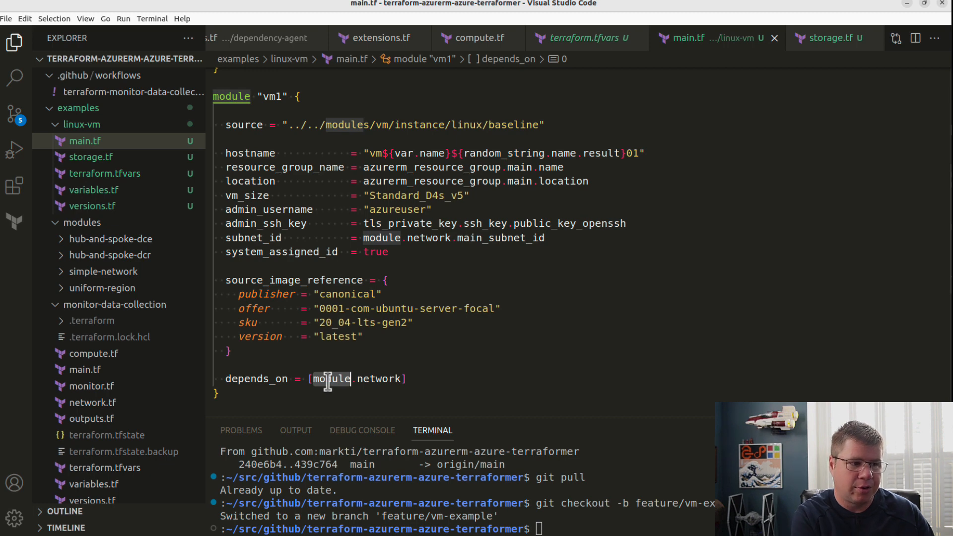
Change vm1's depends_on from module.network to azurerm_storage_account.main.
type("azure")
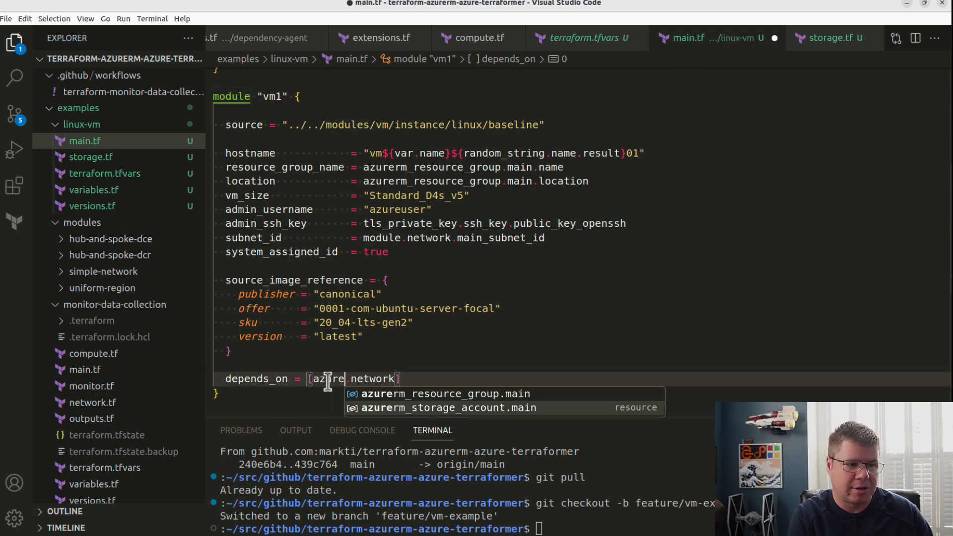
left_click(448, 408)
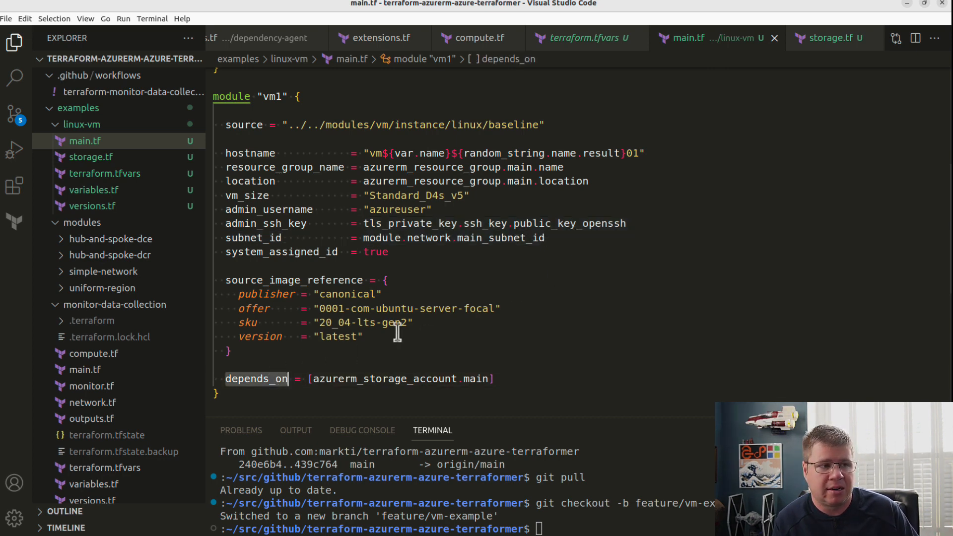
mouse_move(471, 254)
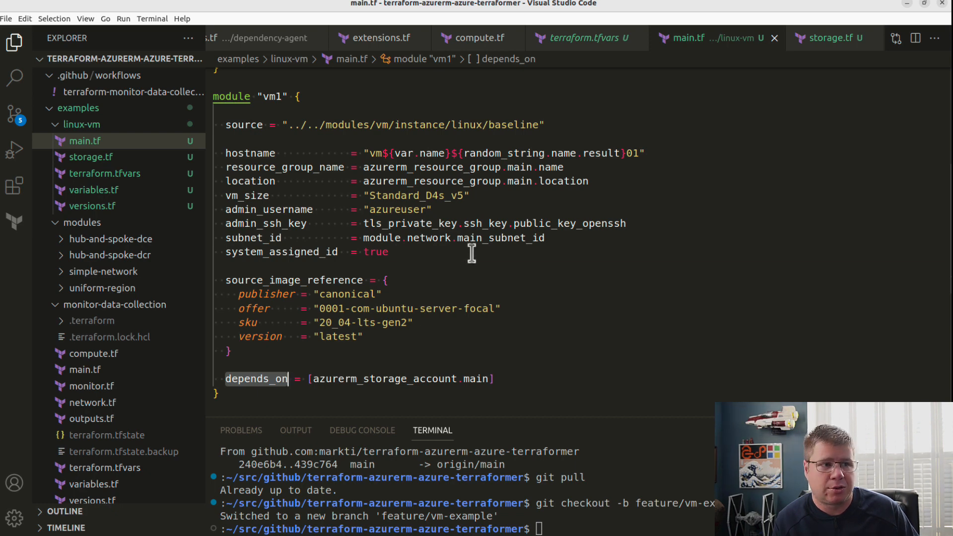